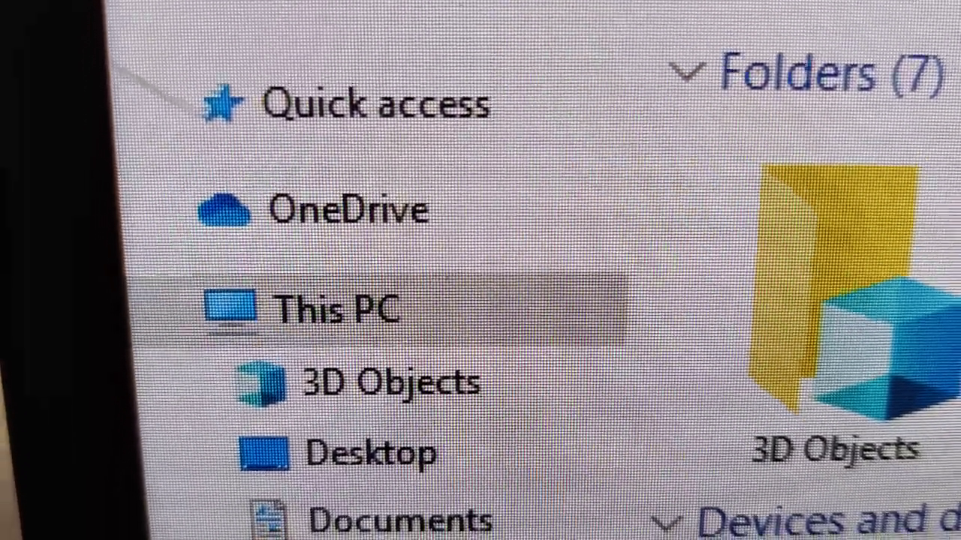
{"action": "left_click", "coordinate": [233, 307]}
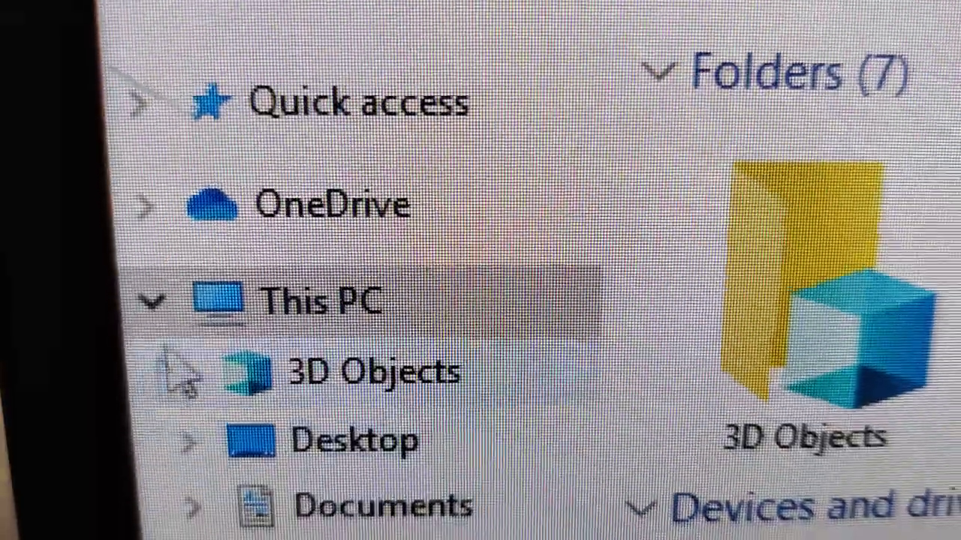